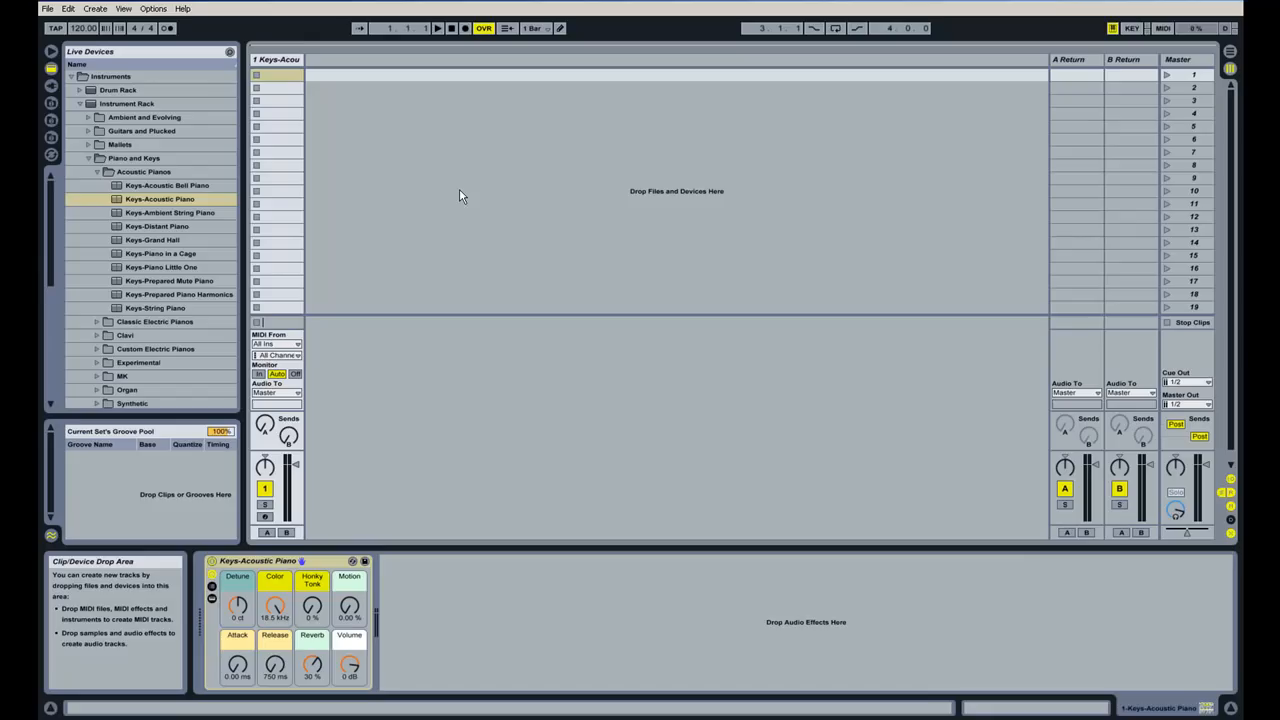
mouse_move(284, 88)
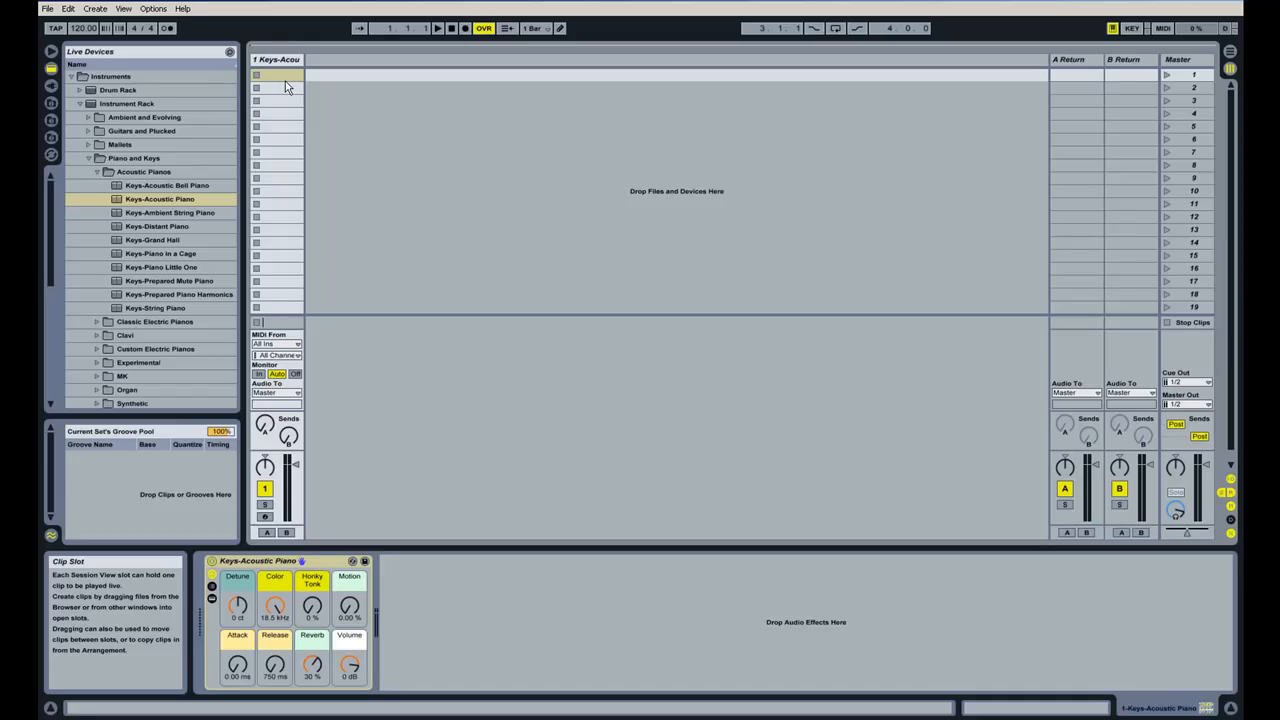
mouse_move(278, 80)
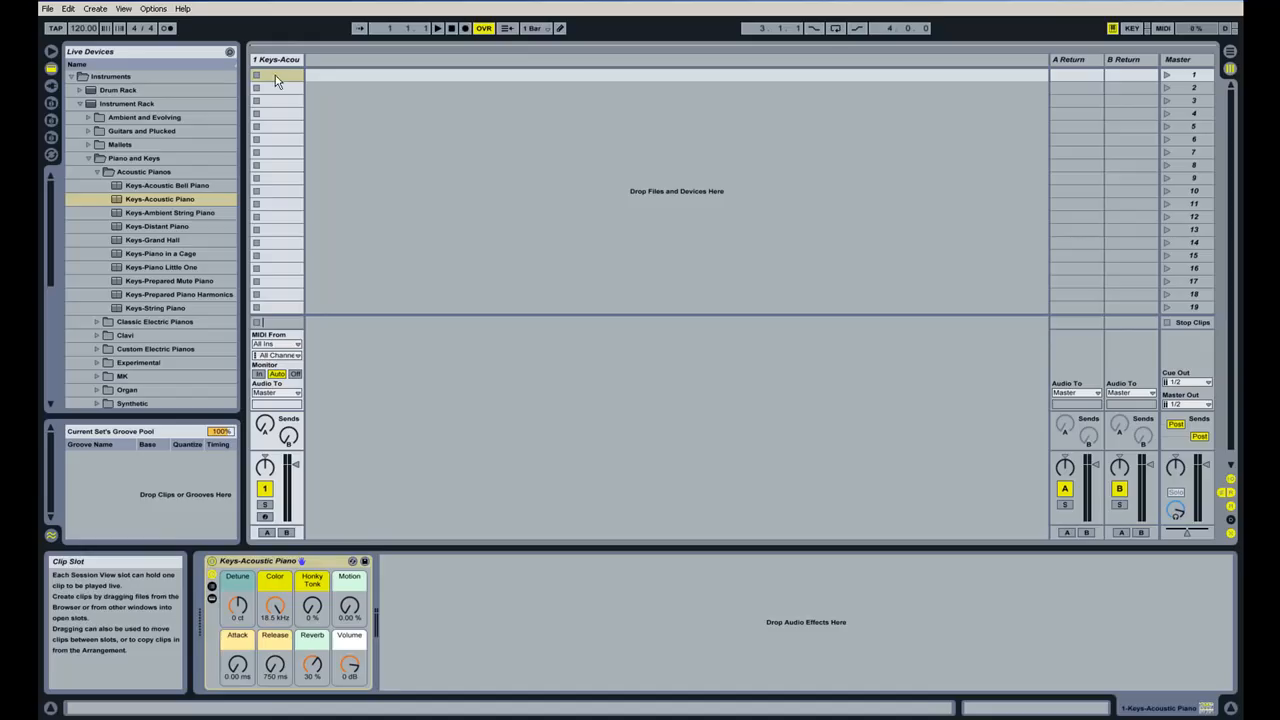
- Create an empty MIDI clip in a Keys-Acoustic Piano slot and scroll its piano roll into view
double_click(278, 80)
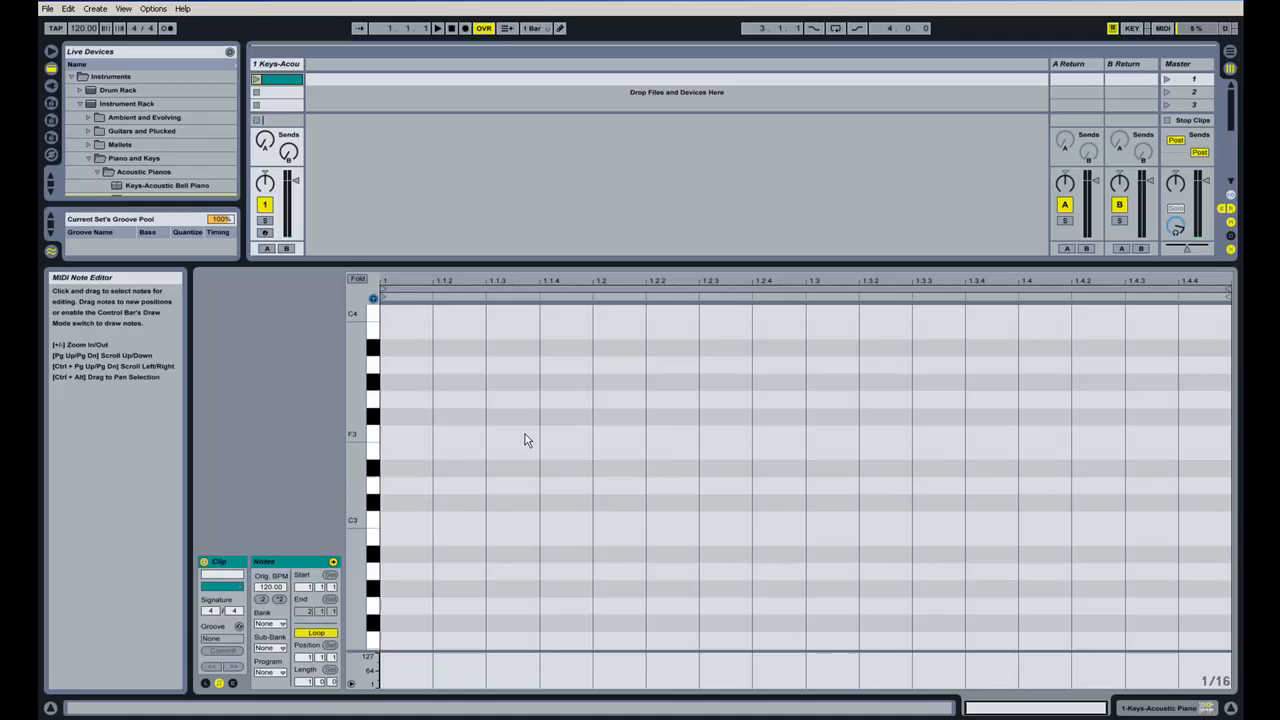
scroll(down, 3)
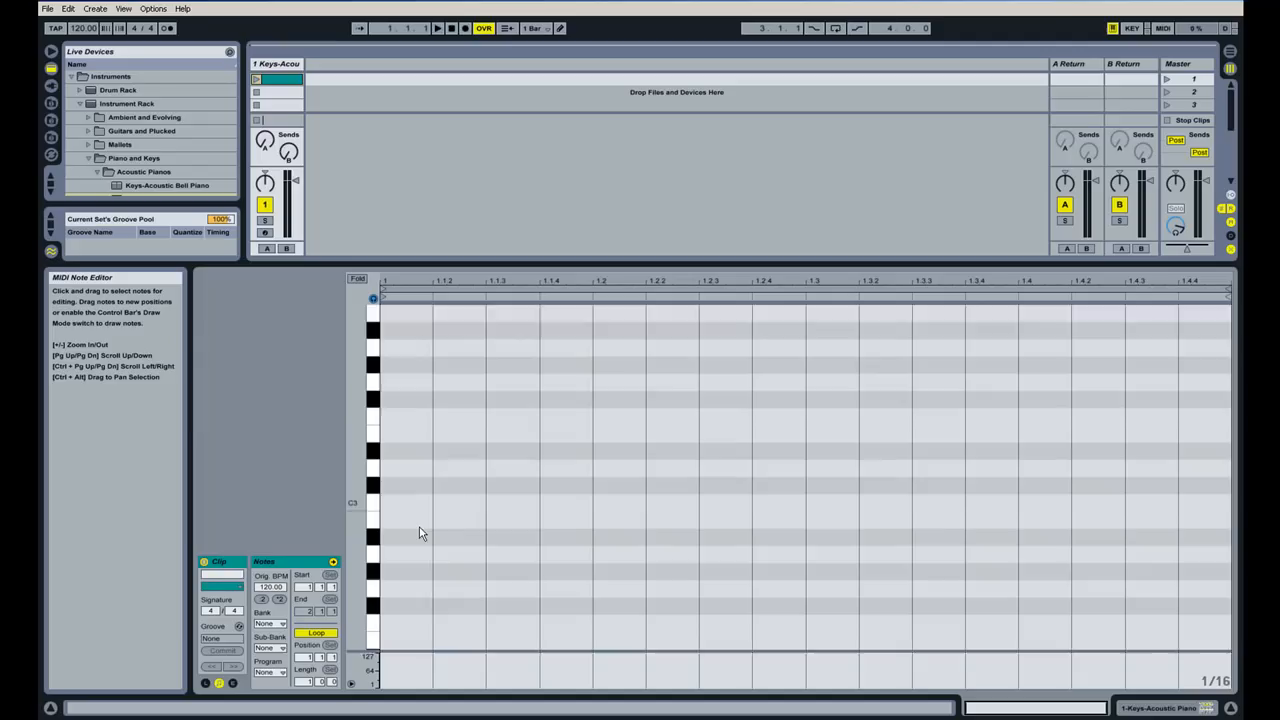
scroll(down, 3)
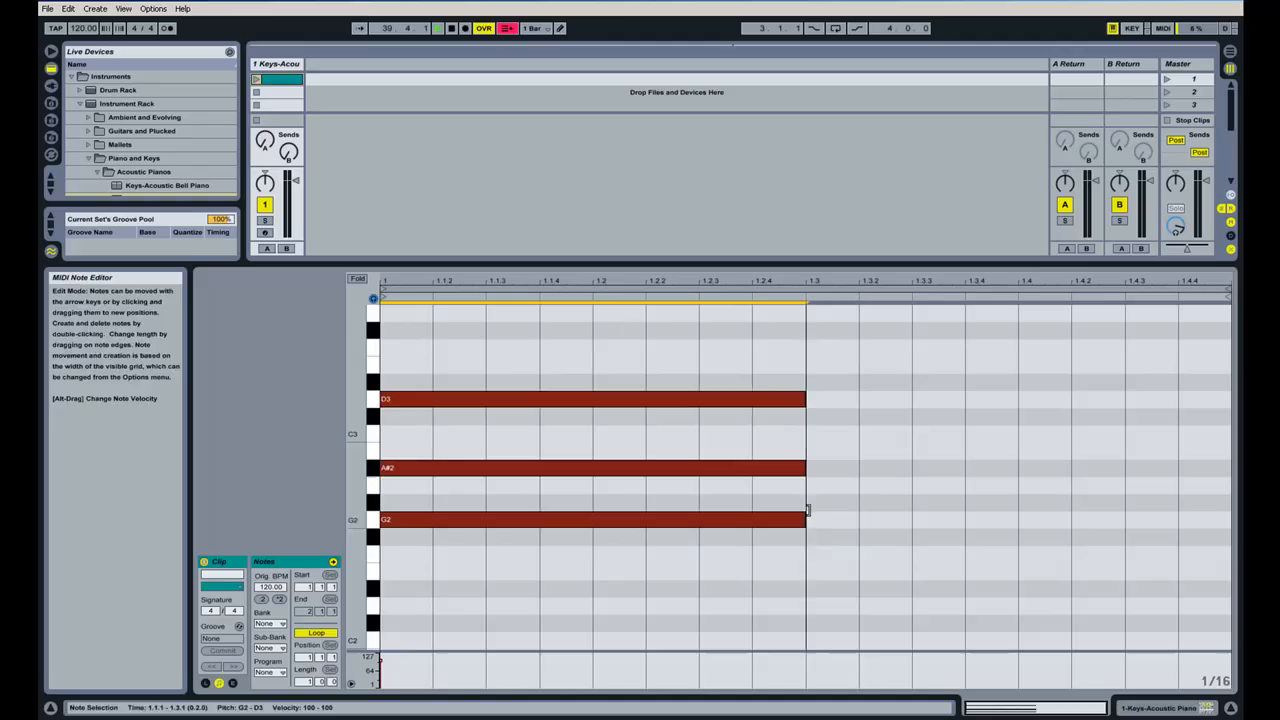
- Draw a sustained three-note chord in bar 1 and a different three-note chord in bar 2
click(256, 92)
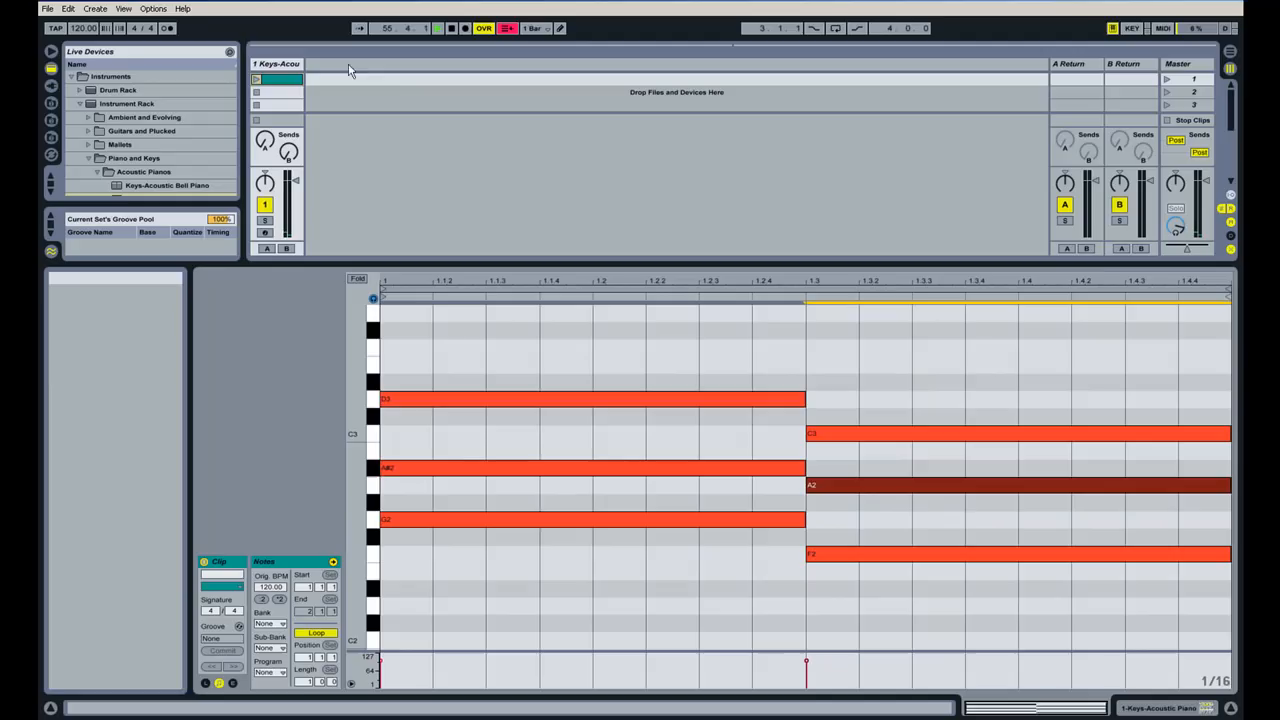
click(256, 80)
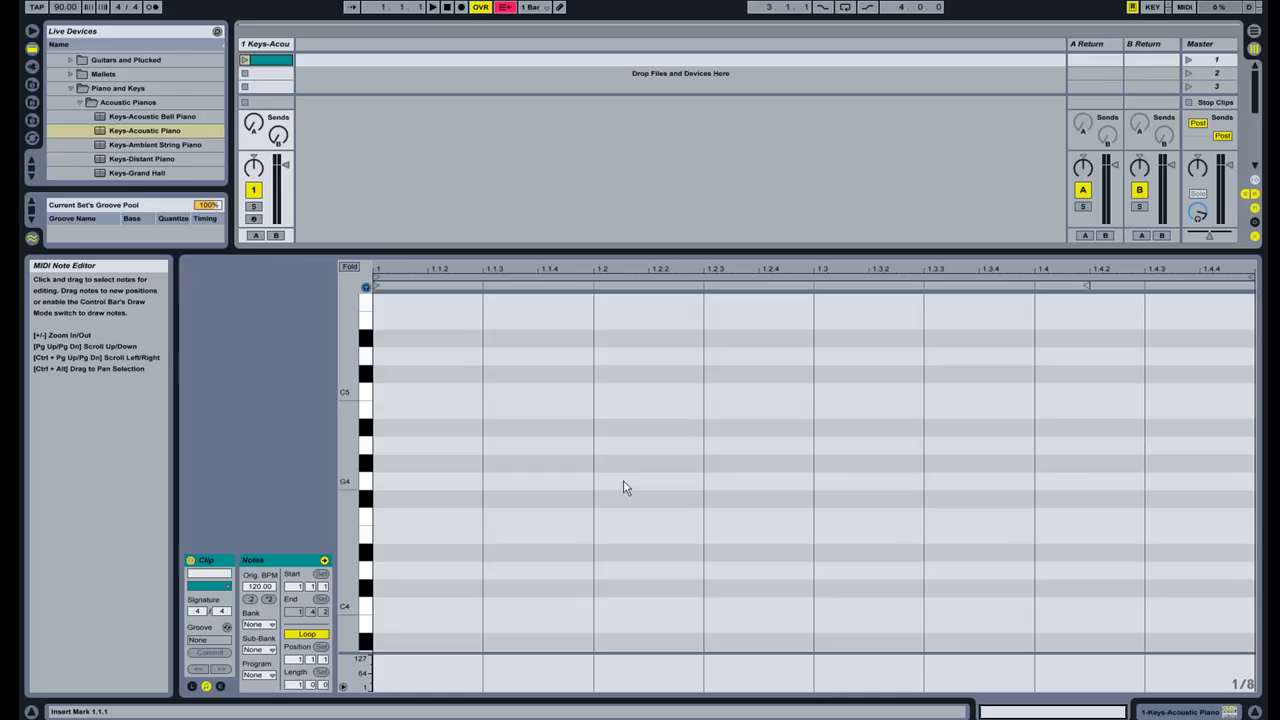
- Add a note at the clip start, then select the lone A4 note and delete it, leaving the clip empty
double_click(424, 536)
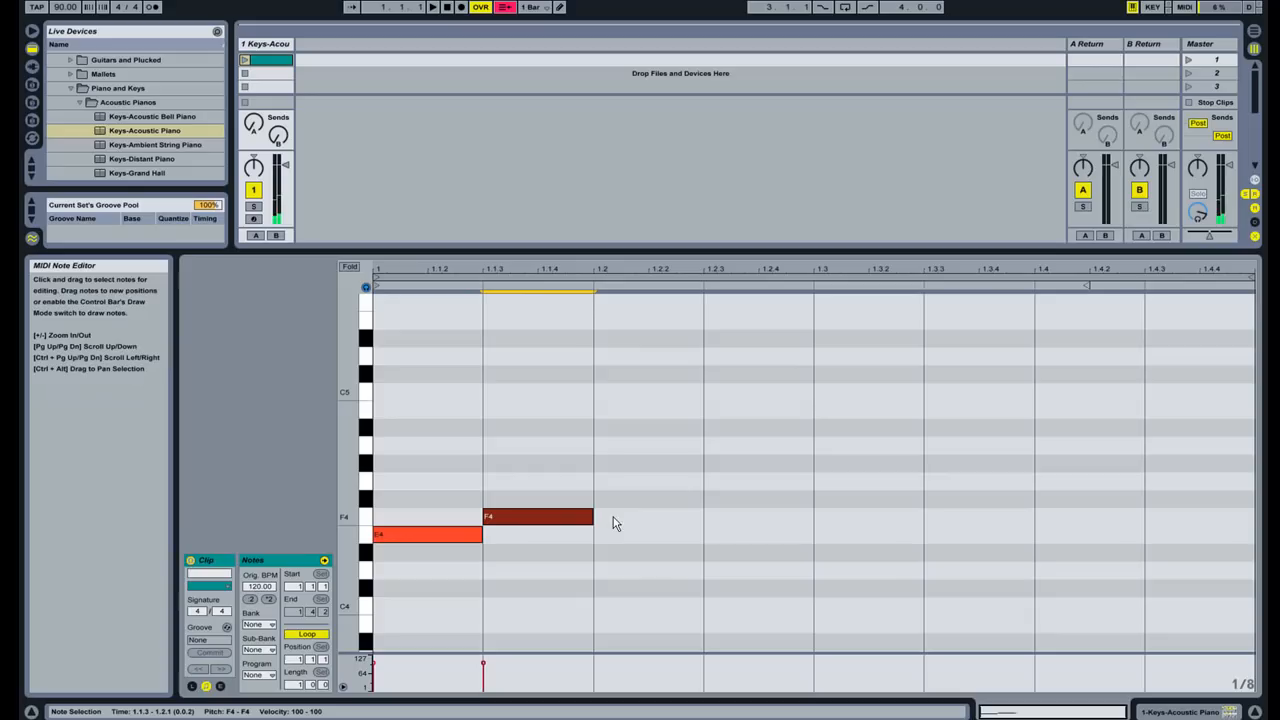
click(536, 516)
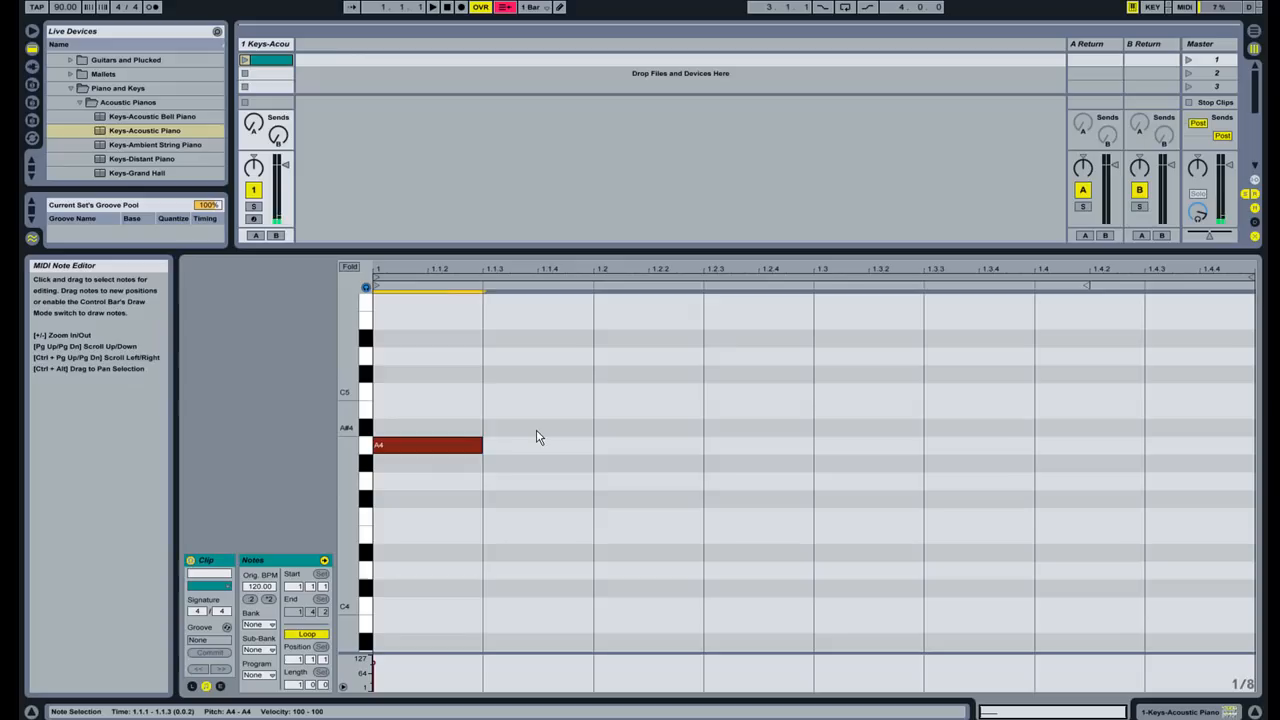
click(528, 416)
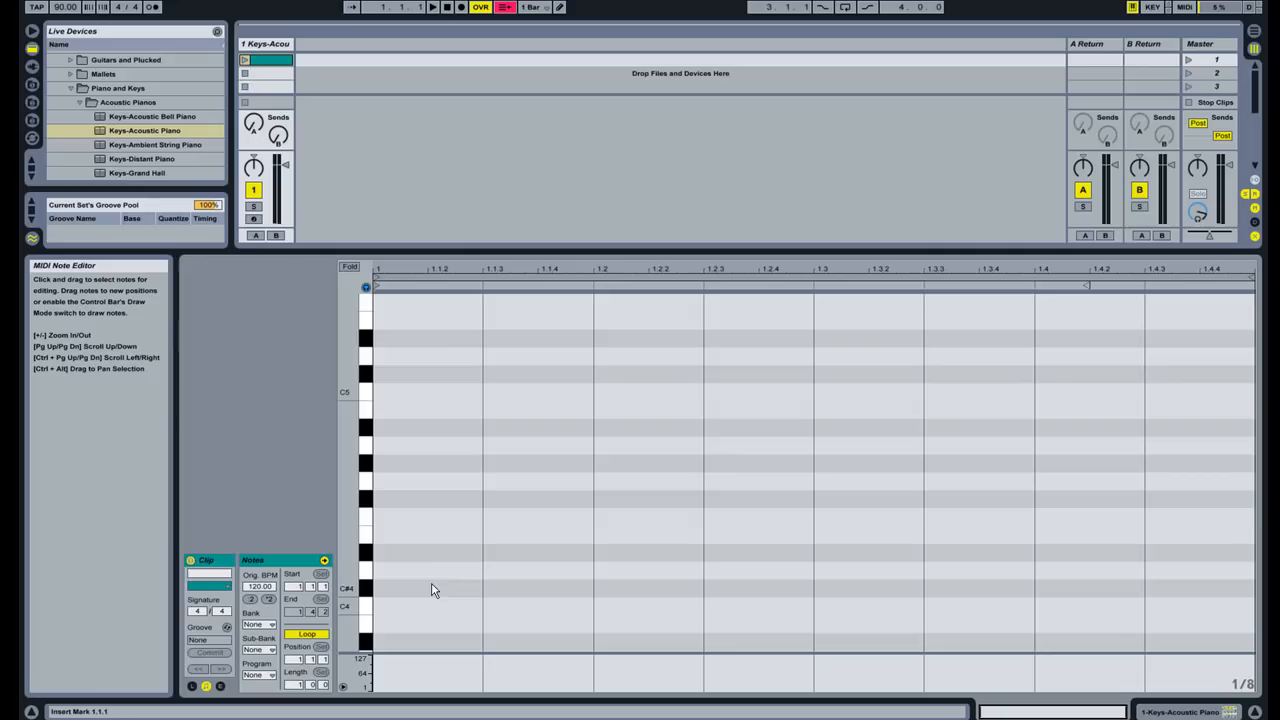
mouse_move(430, 584)
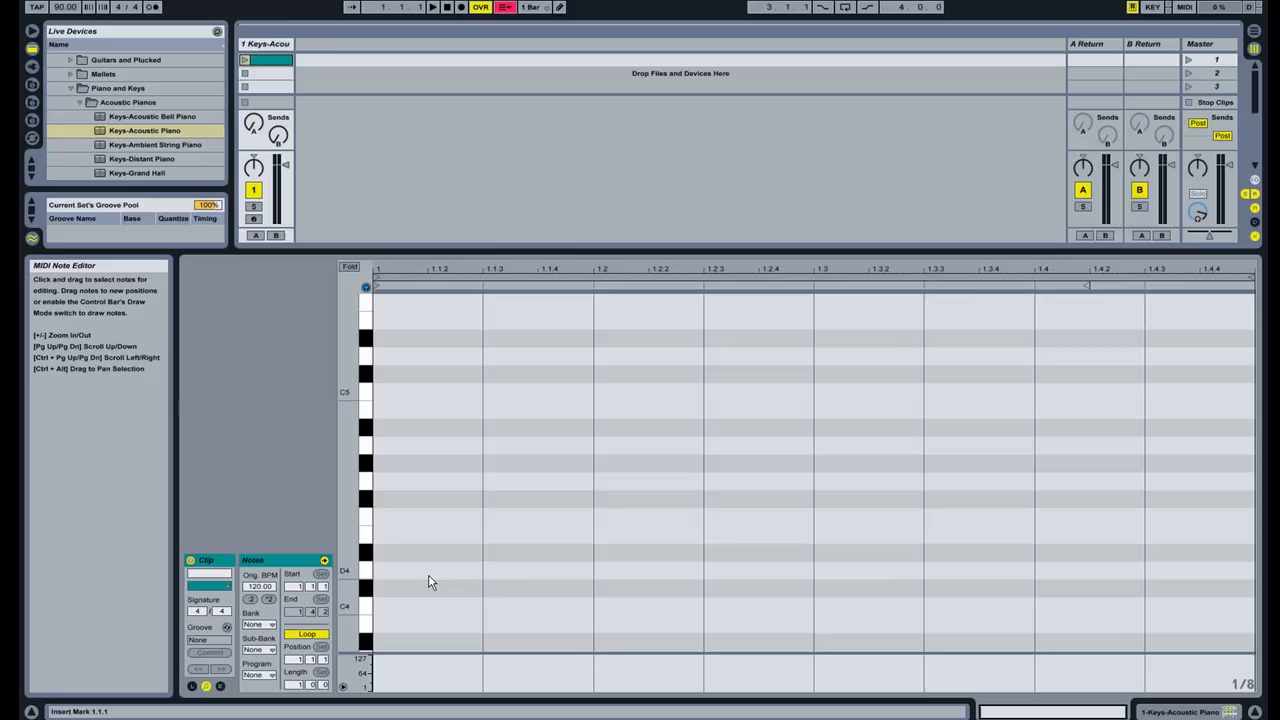
mouse_move(400, 580)
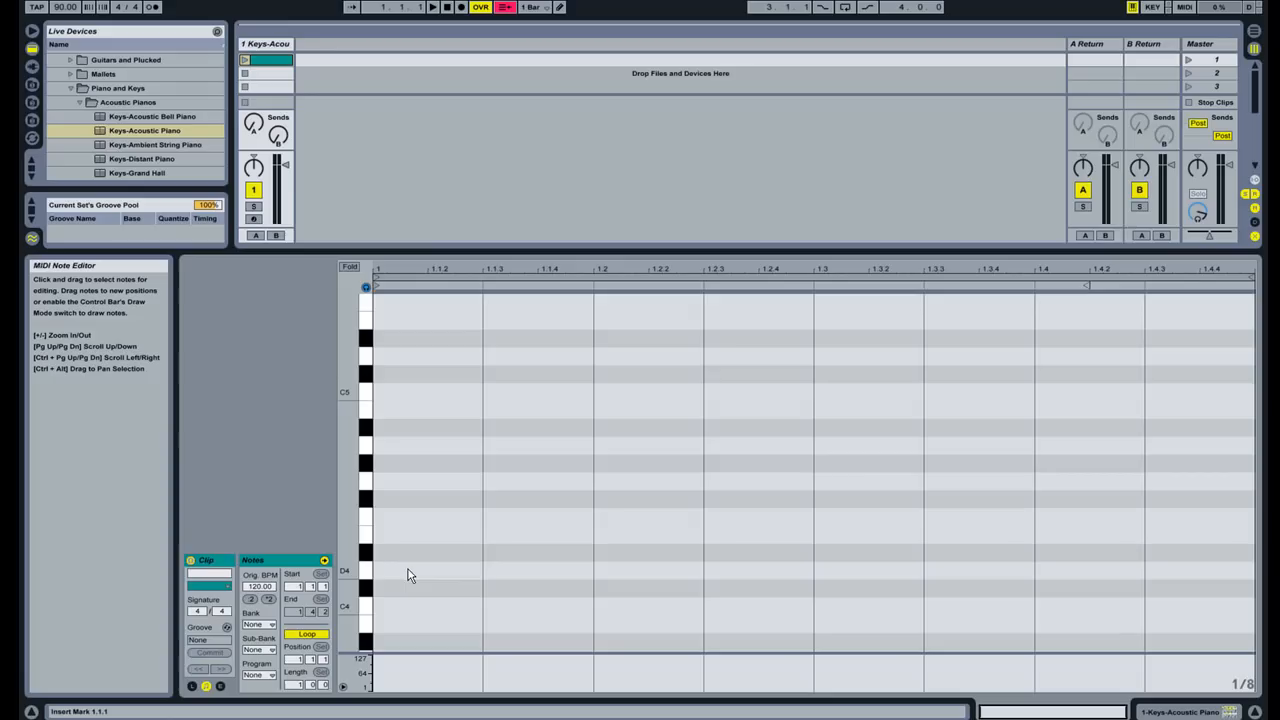
double_click(410, 570)
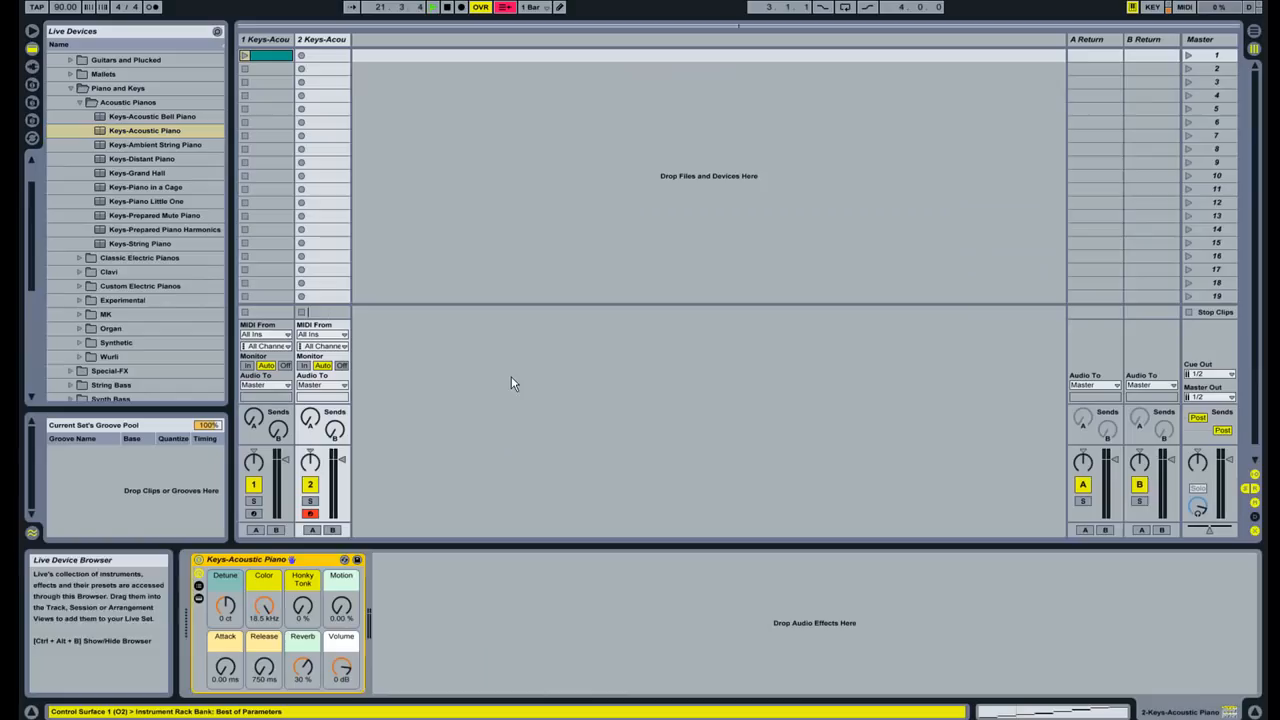
- Start a new clip on the second piano track holding a G3-B3-D4 G major chord
click(320, 56)
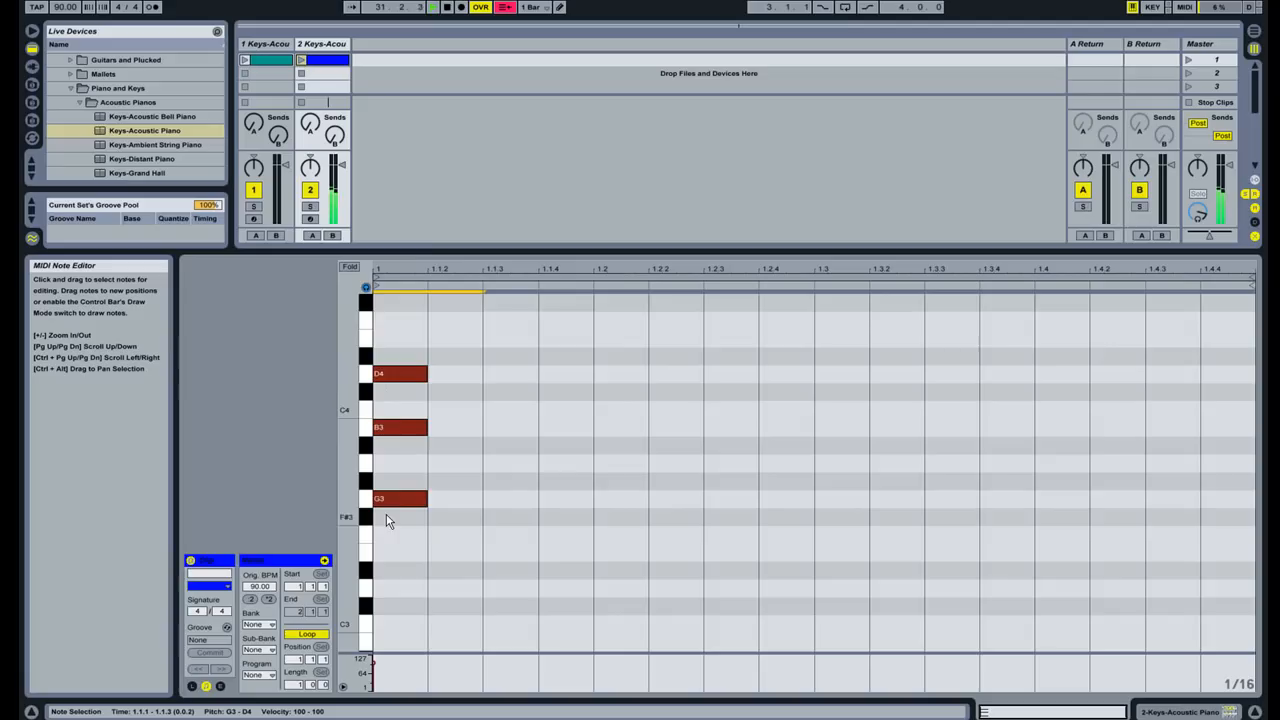
- Open track 1's scale clip and stop playback before lowering B and raising C a semitone
click(244, 60)
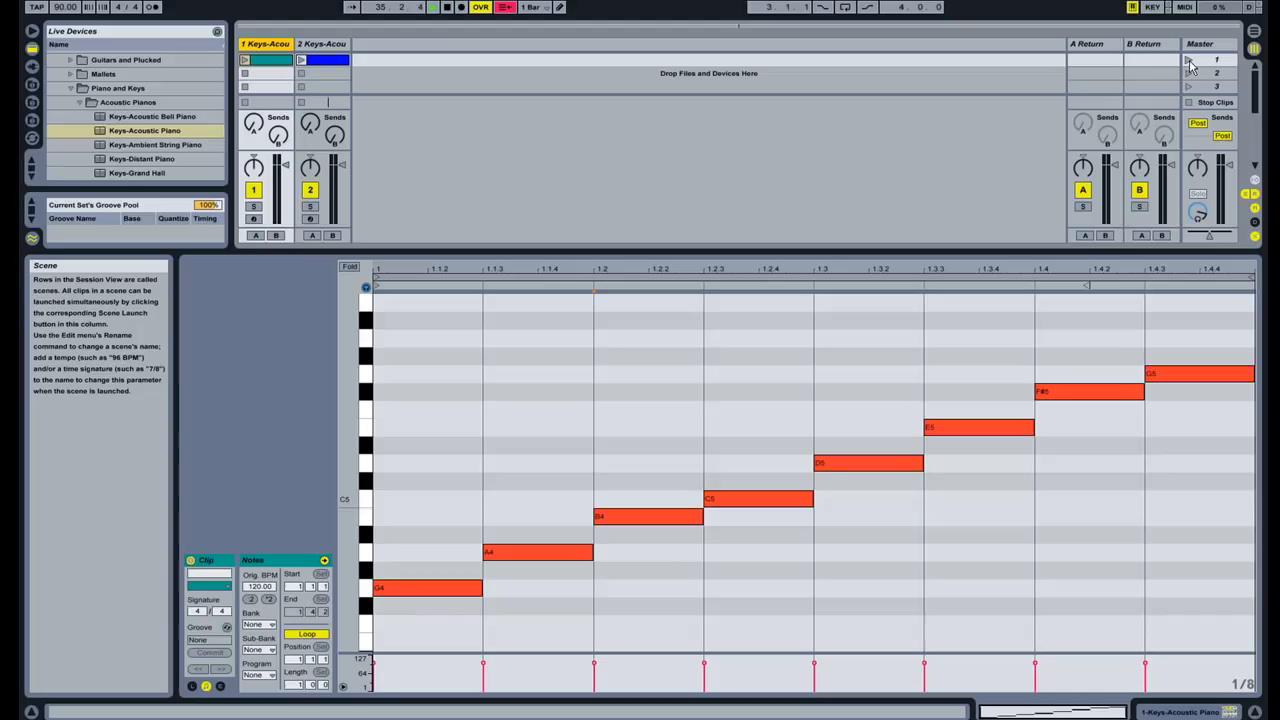
click(322, 44)
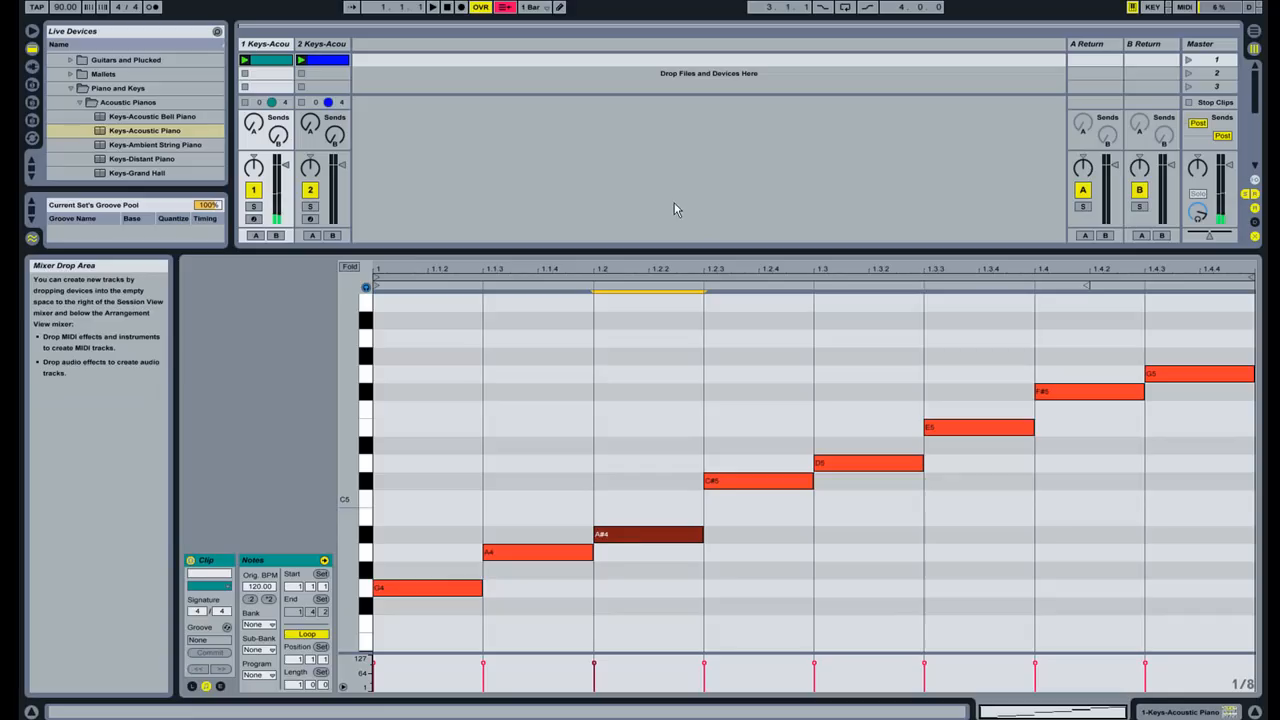
- Launch the scene from the Master track so the altered scale and G major chord play together
click(1188, 60)
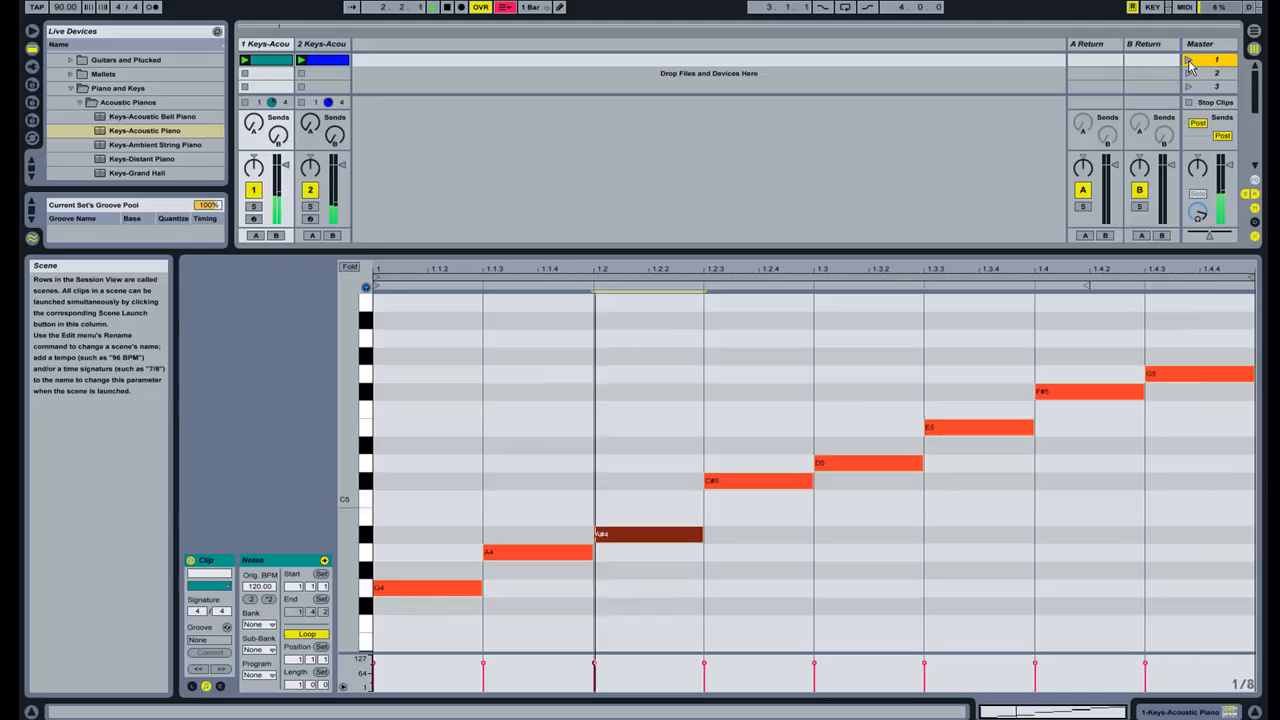